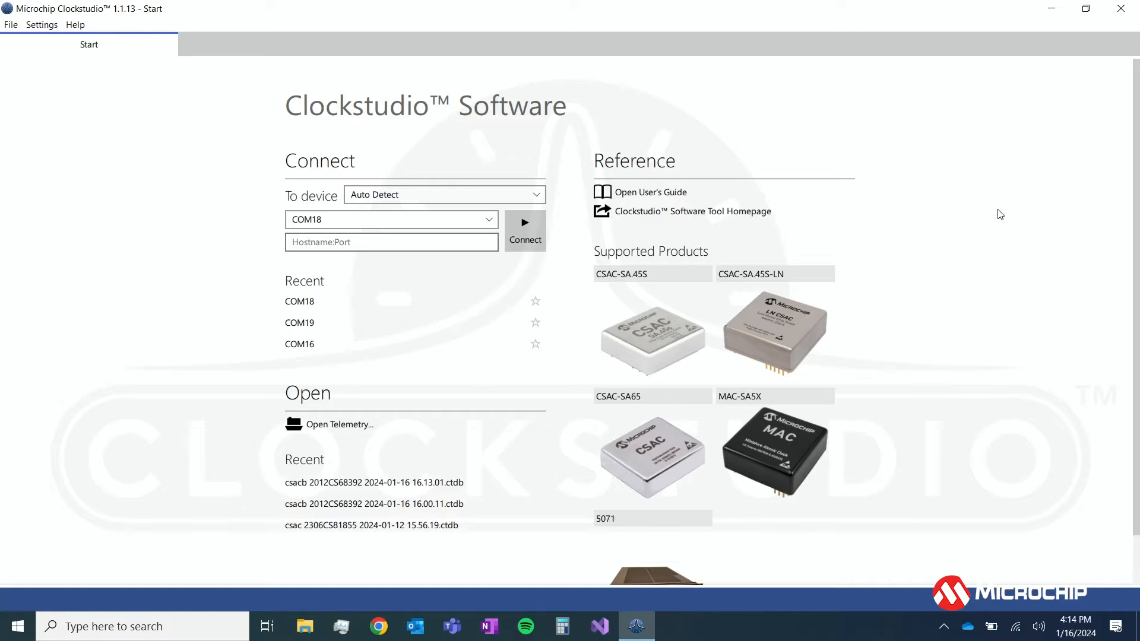
Scroll the Start page to list the available COM3, COM5, COM6 and COM18 ports
scroll(down, 3)
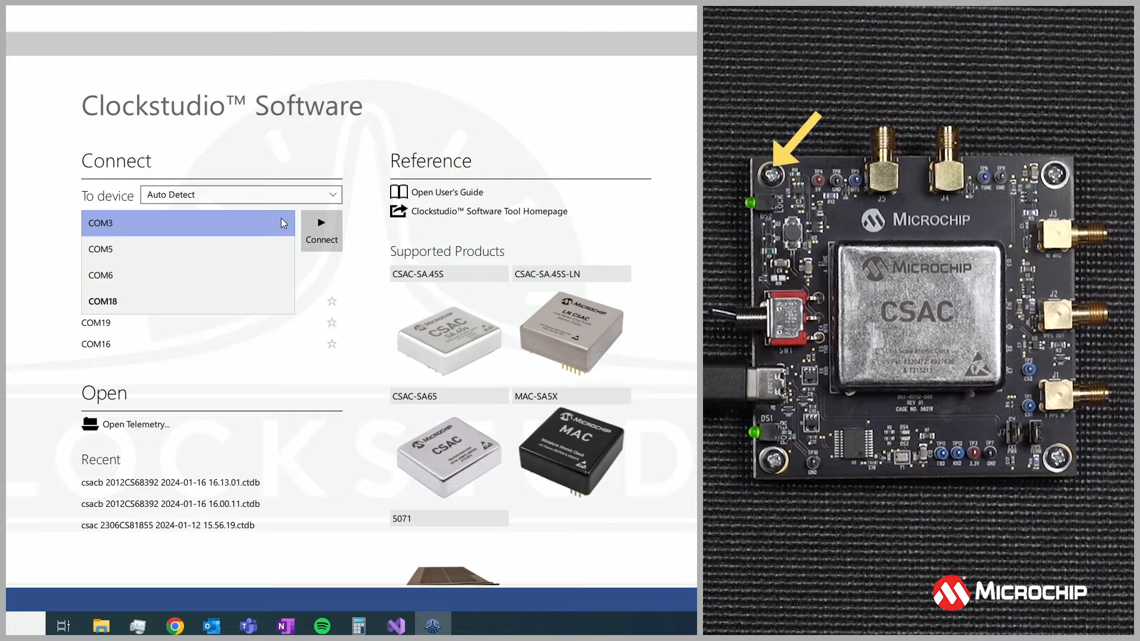
Connect to the CSAC-SA65 on COM18 to show its Info page
click(101, 302)
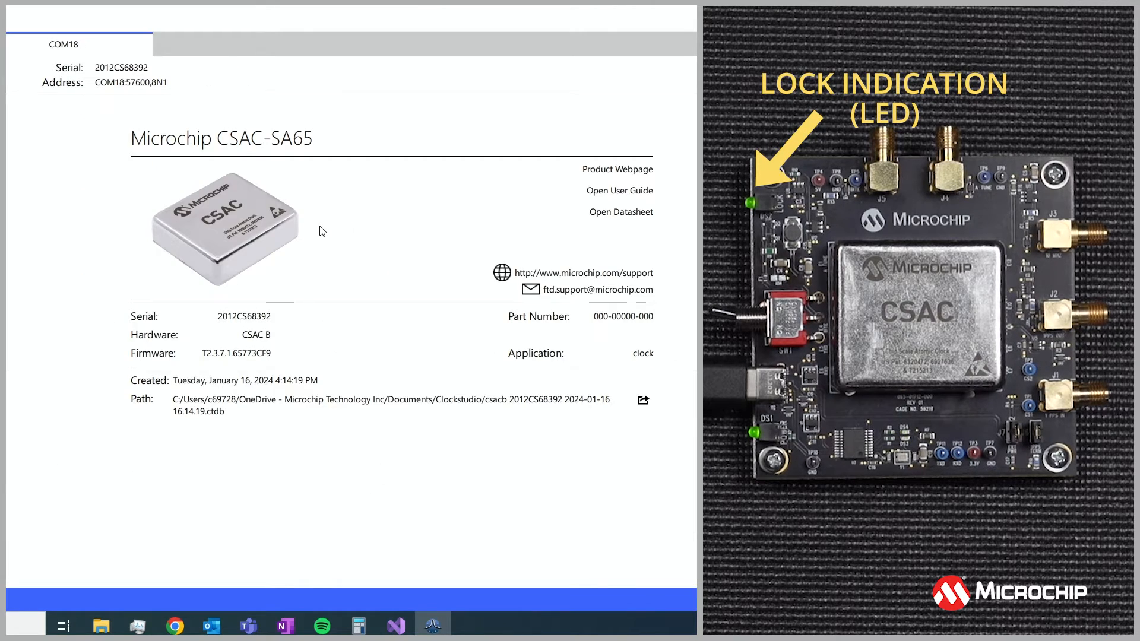
mouse_move(618, 168)
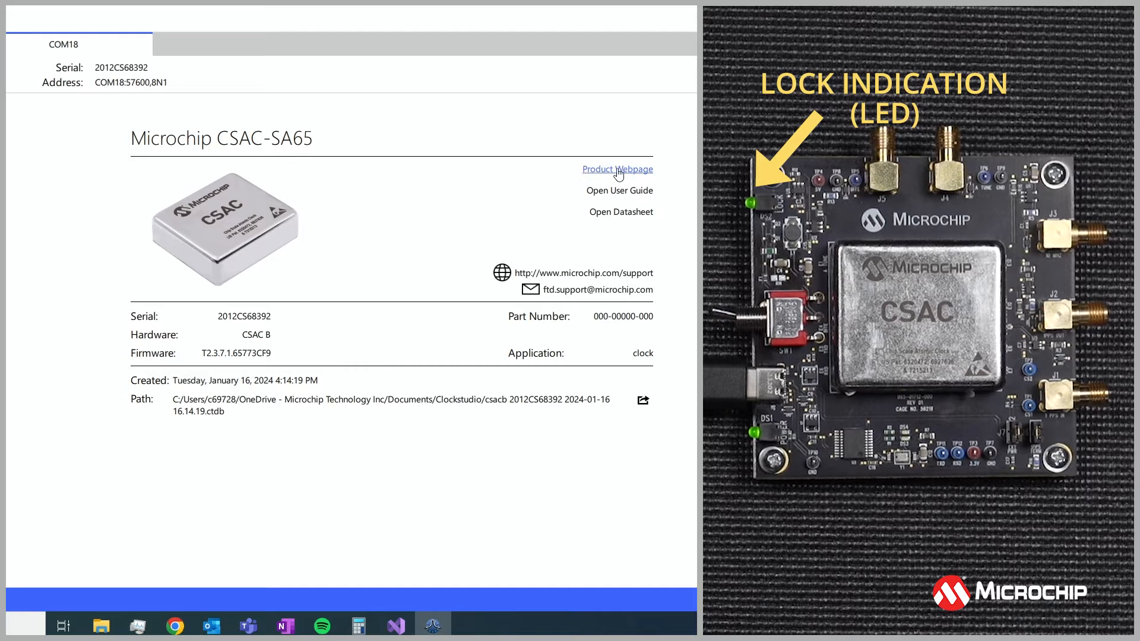
mouse_move(619, 191)
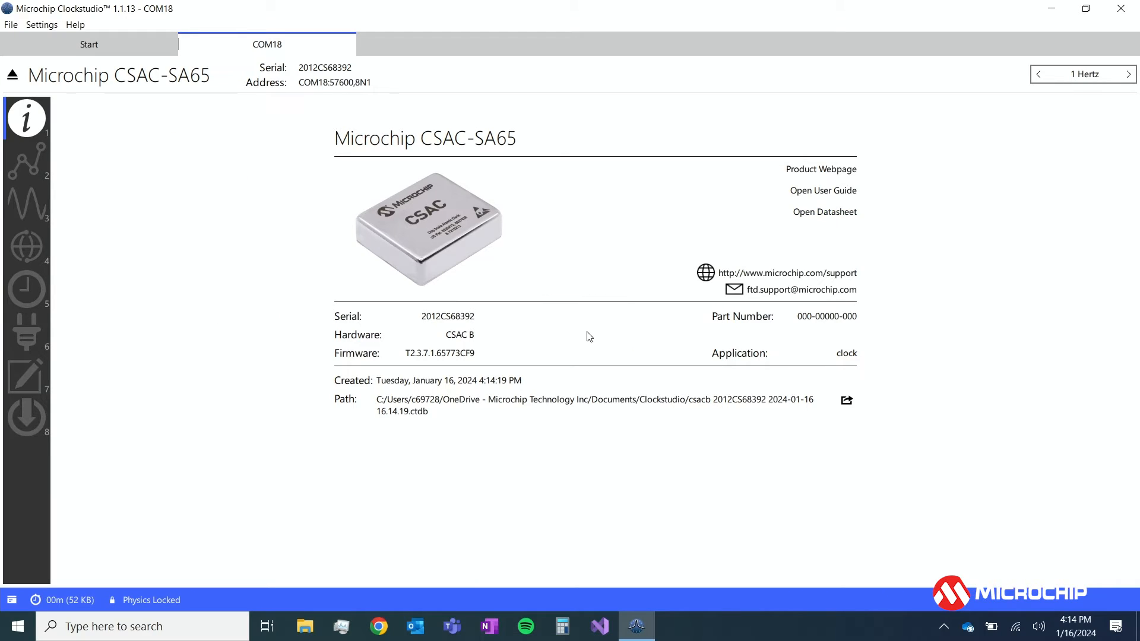
mouse_move(472, 334)
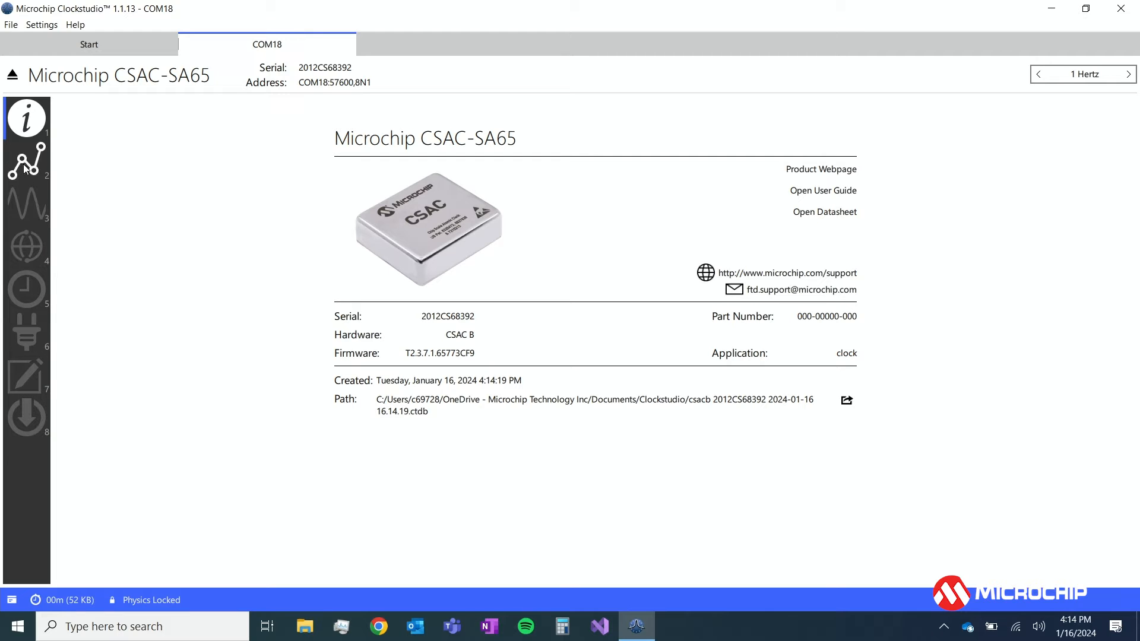
Open the telemetry list, plot TOD over time, then show the frequency adjustment page
click(27, 159)
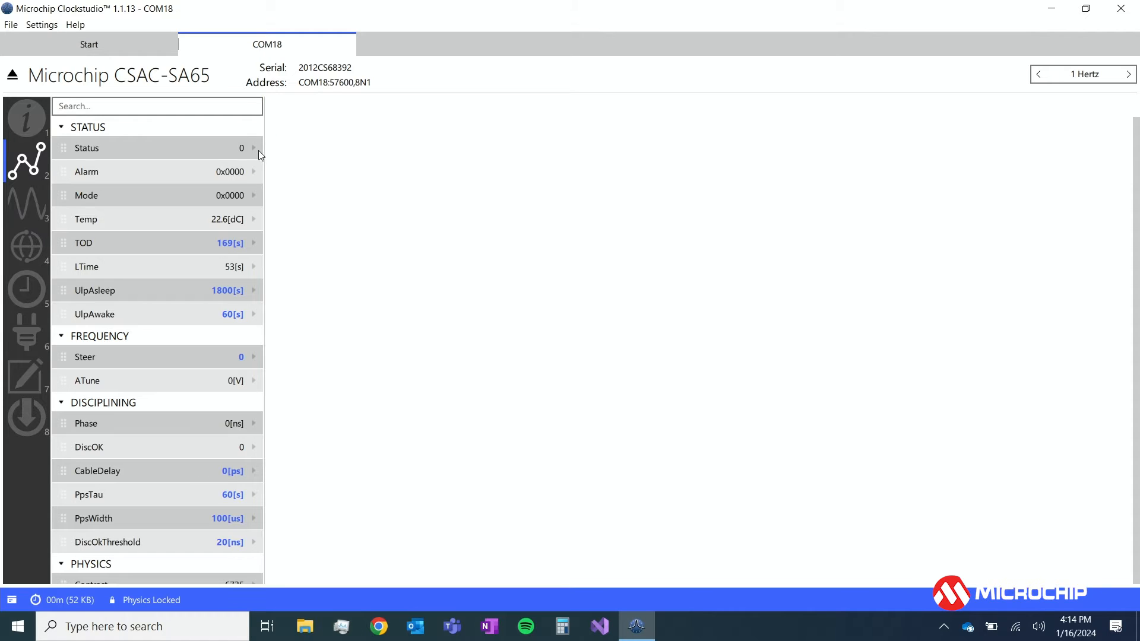
click(253, 243)
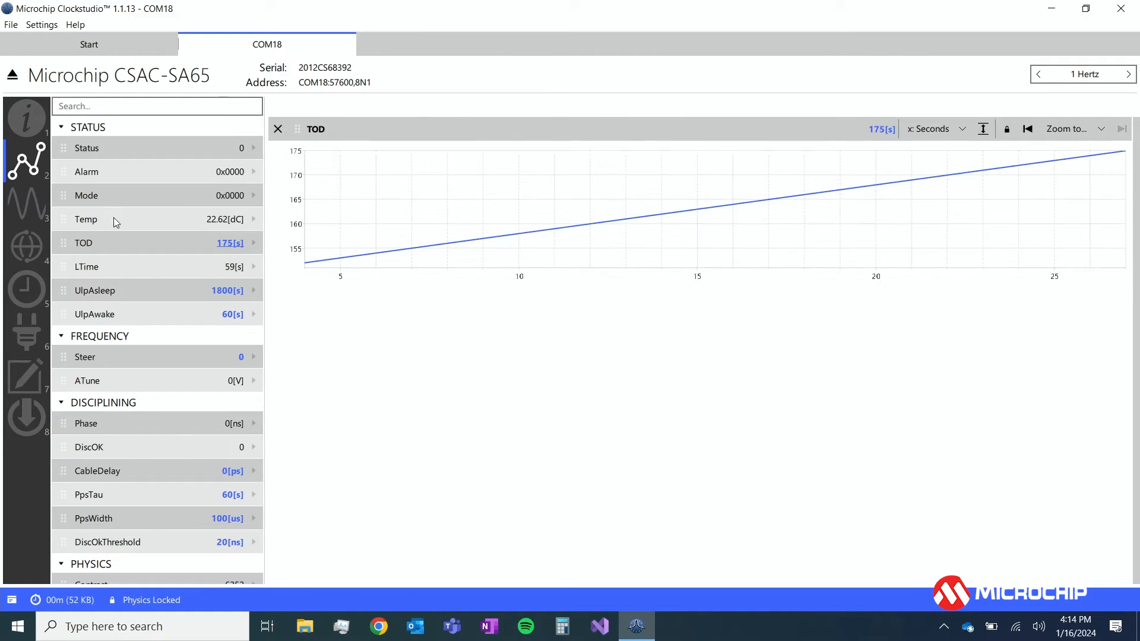
click(25, 206)
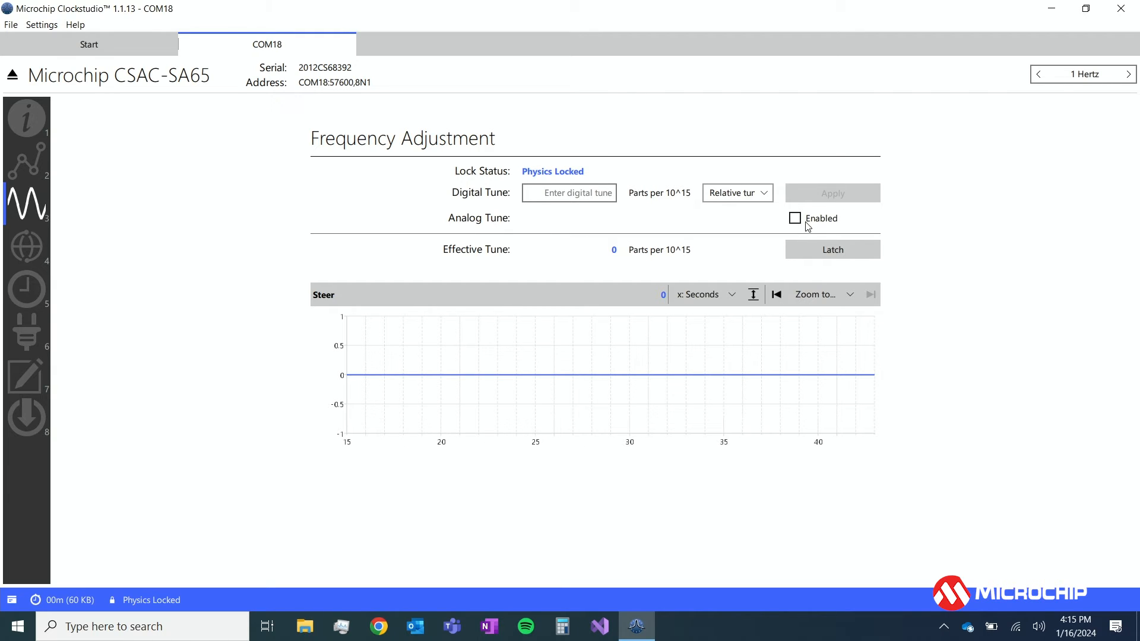
mouse_move(27, 247)
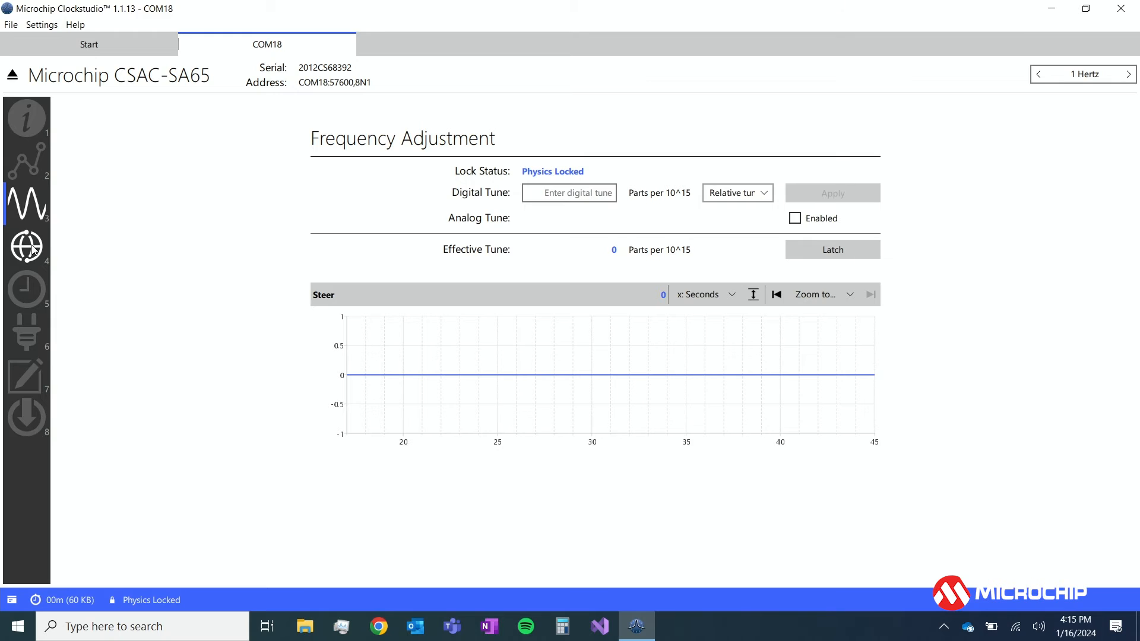
Go to the 1 Pulse-per-Second Output page
click(26, 246)
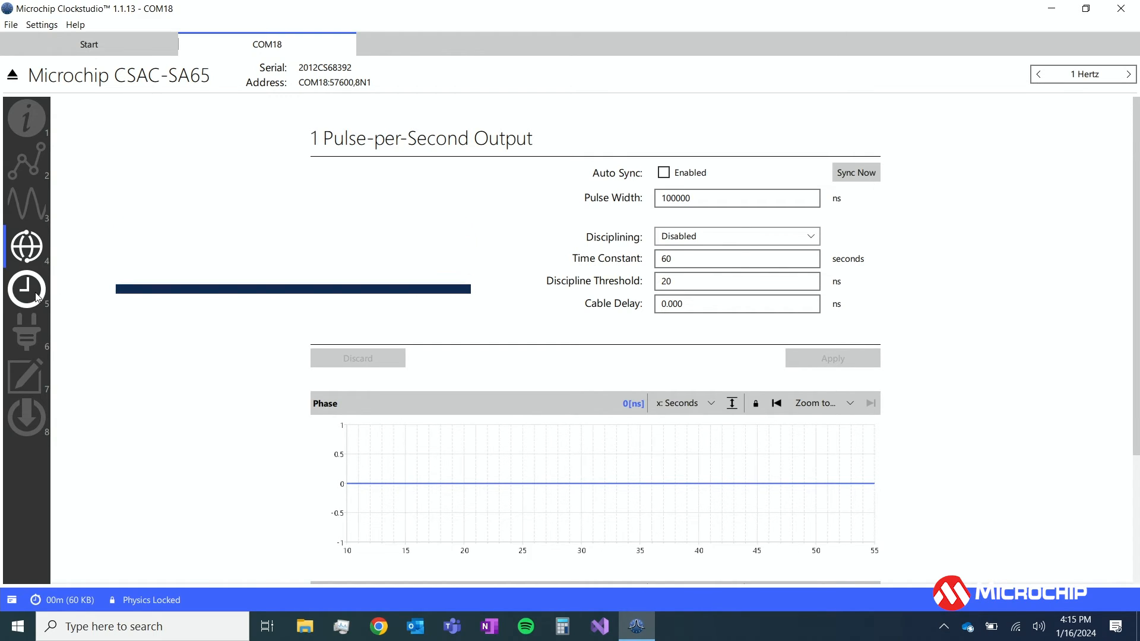
Go to the Time of Day page comparing PC UTC time with device time
click(26, 288)
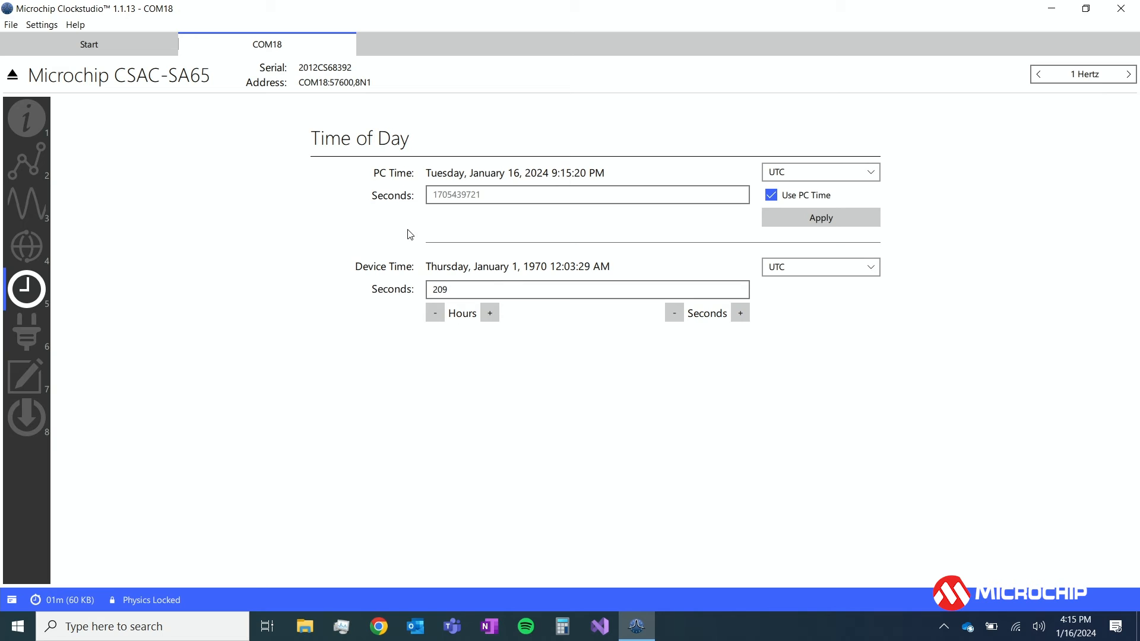
mouse_move(593, 220)
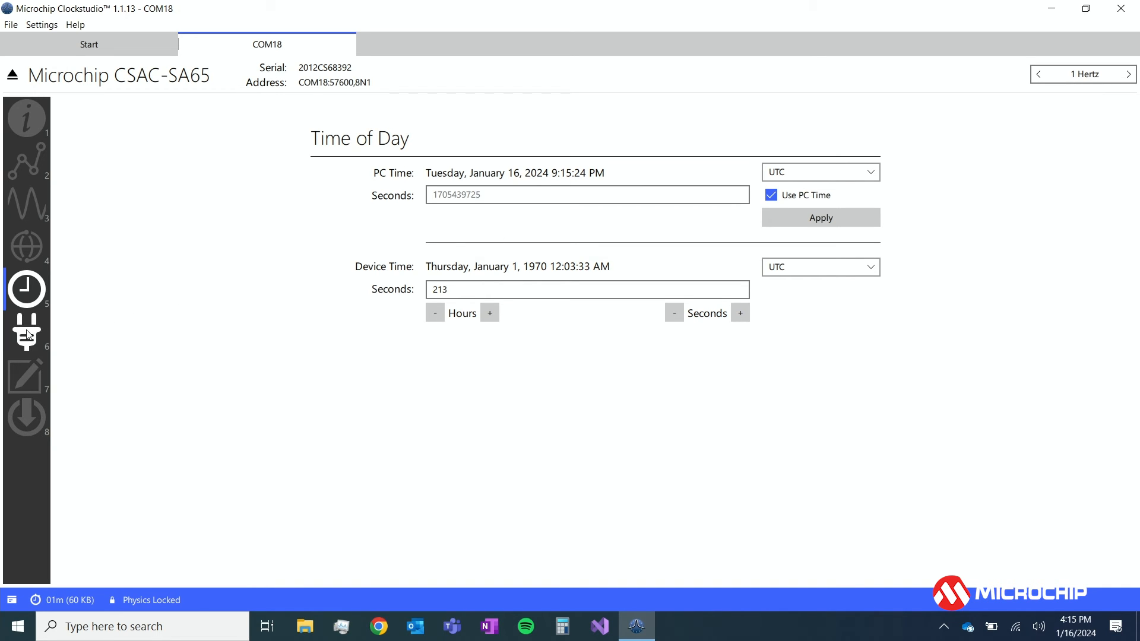
Go to the Power Management page with sleep, wake and heater power settings
click(26, 333)
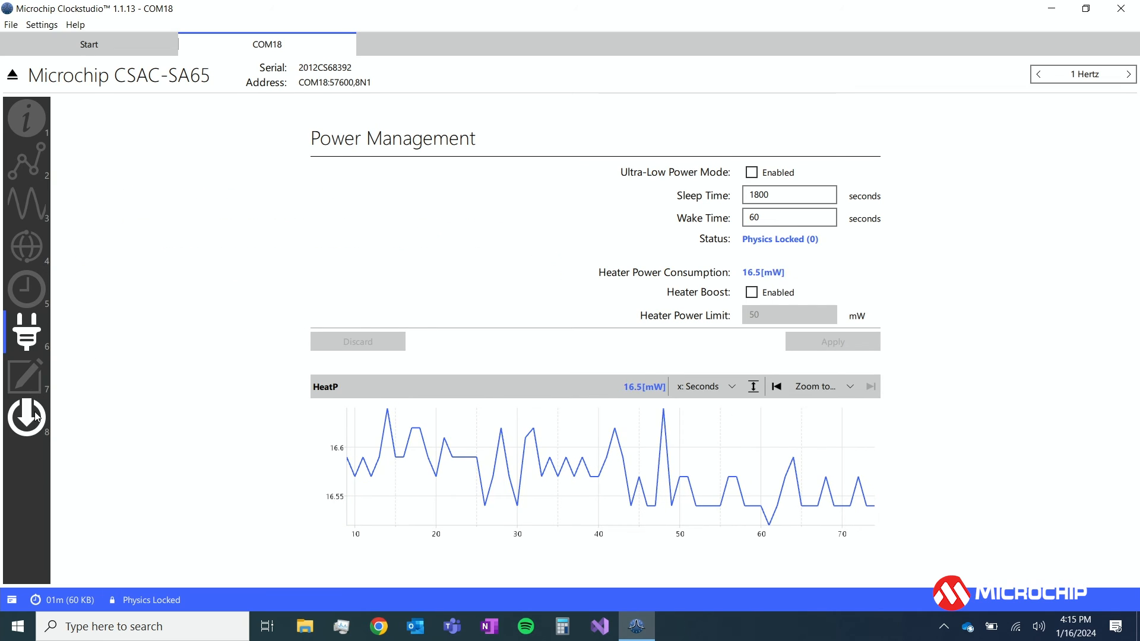
Go to the Upgrade Firmware page showing the CSAC-SA65's current firmware version
click(26, 417)
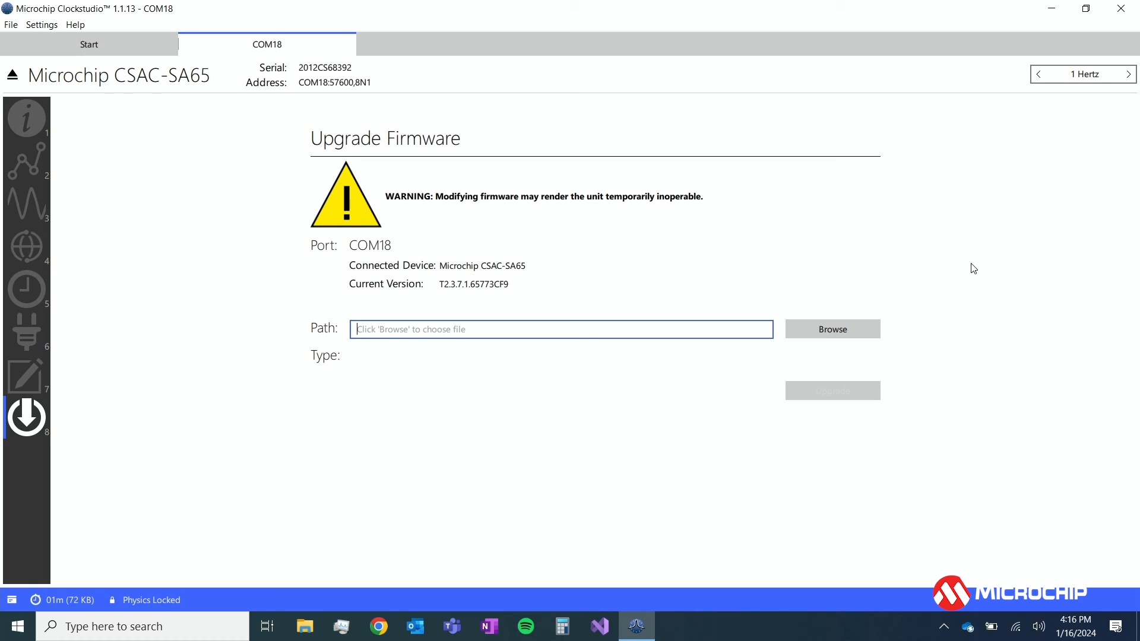
mouse_move(987, 310)
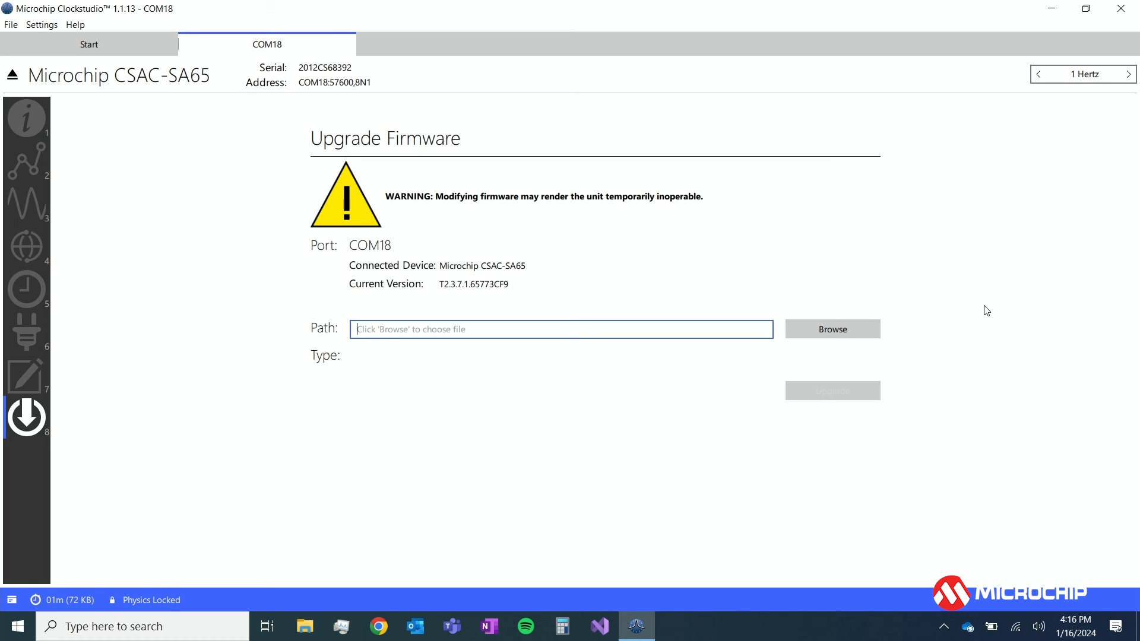